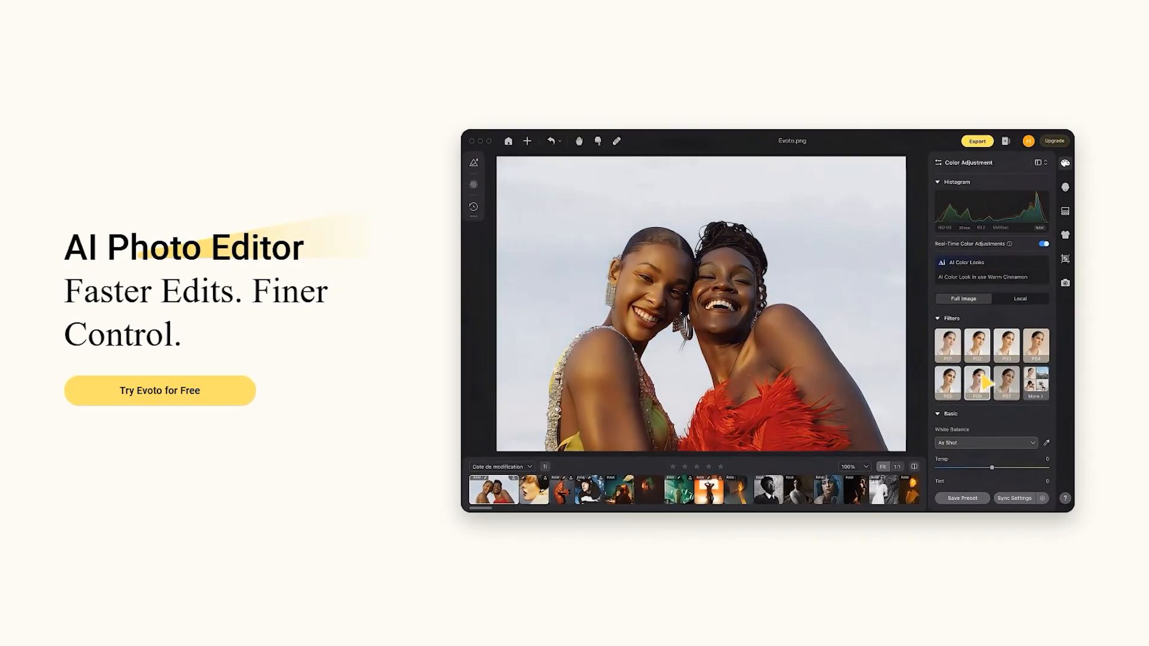
Step: Scroll past the hero and retouching demo to the 'AI Photo Editor Makes Everything in Life Easier' section
scroll("down", 3)
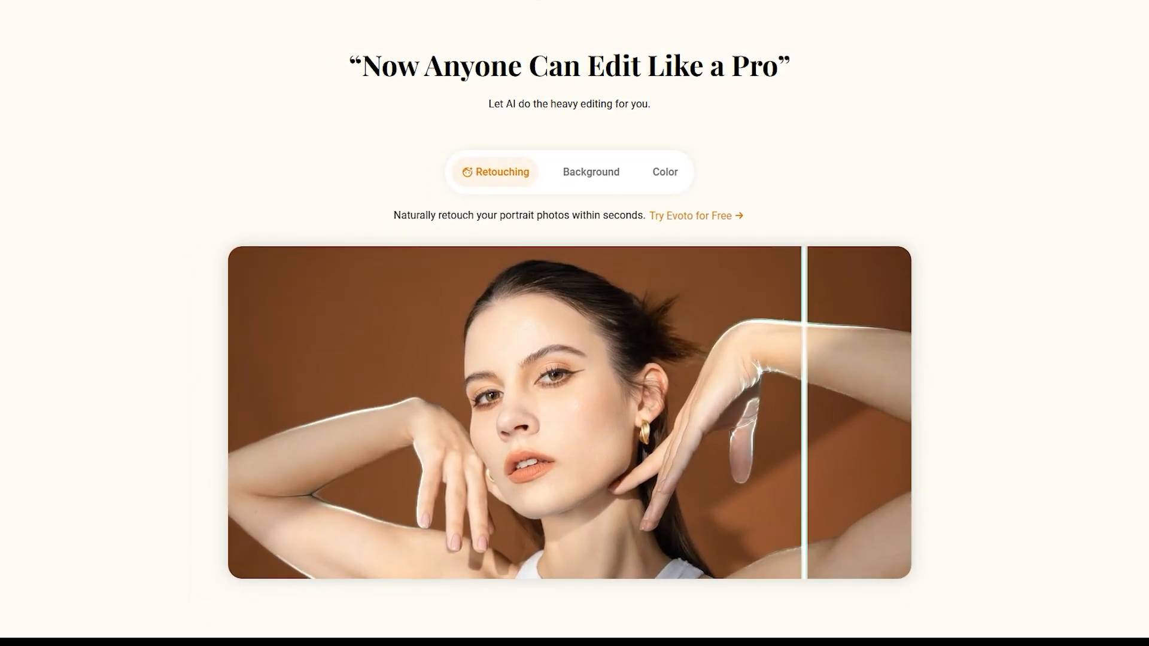
scroll("down", 3)
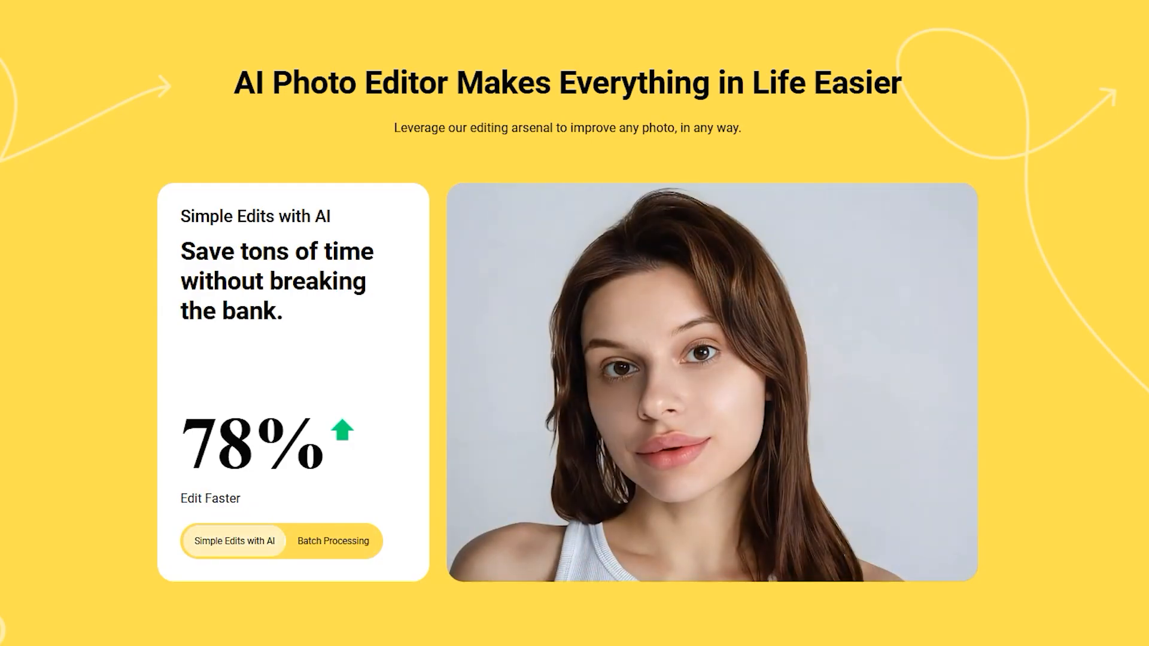
left_click(333, 541)
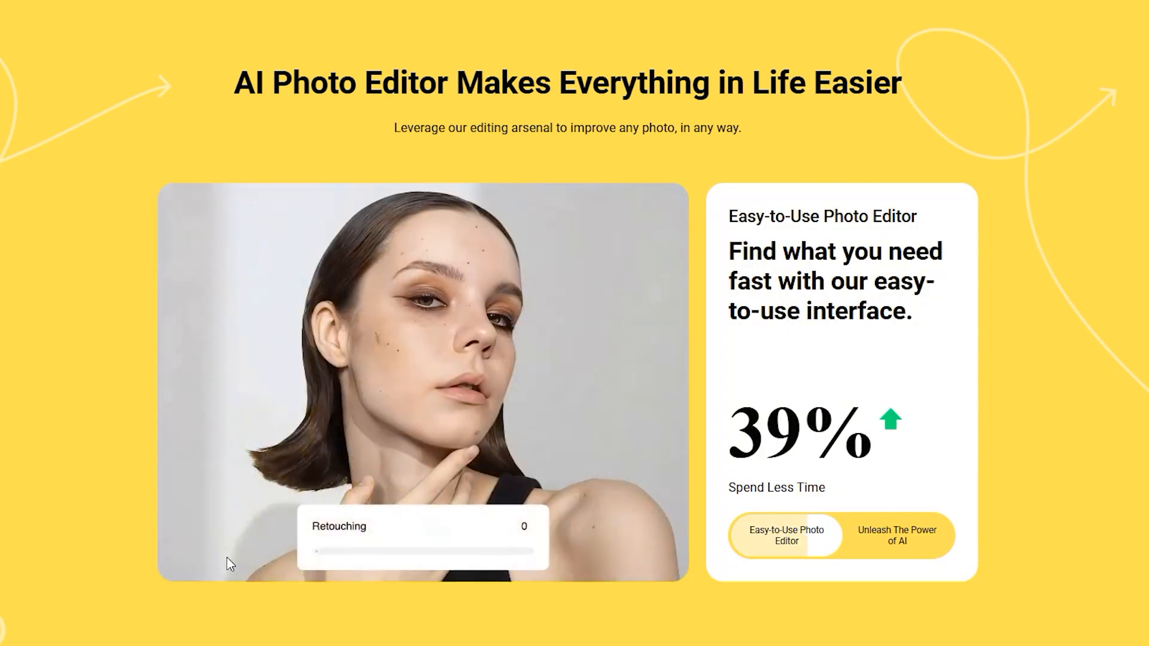
Step: Apply a Pink backdrop swatch behind the girl, then browse the Brown swatches
left_click(895, 535)
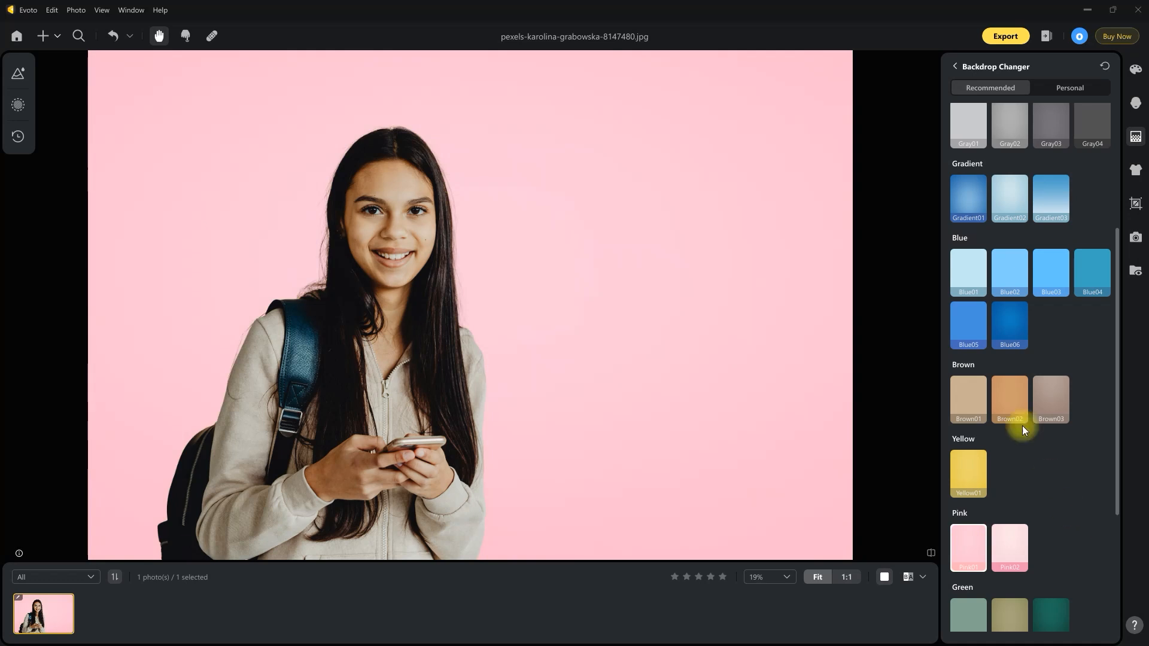
left_click(968, 150)
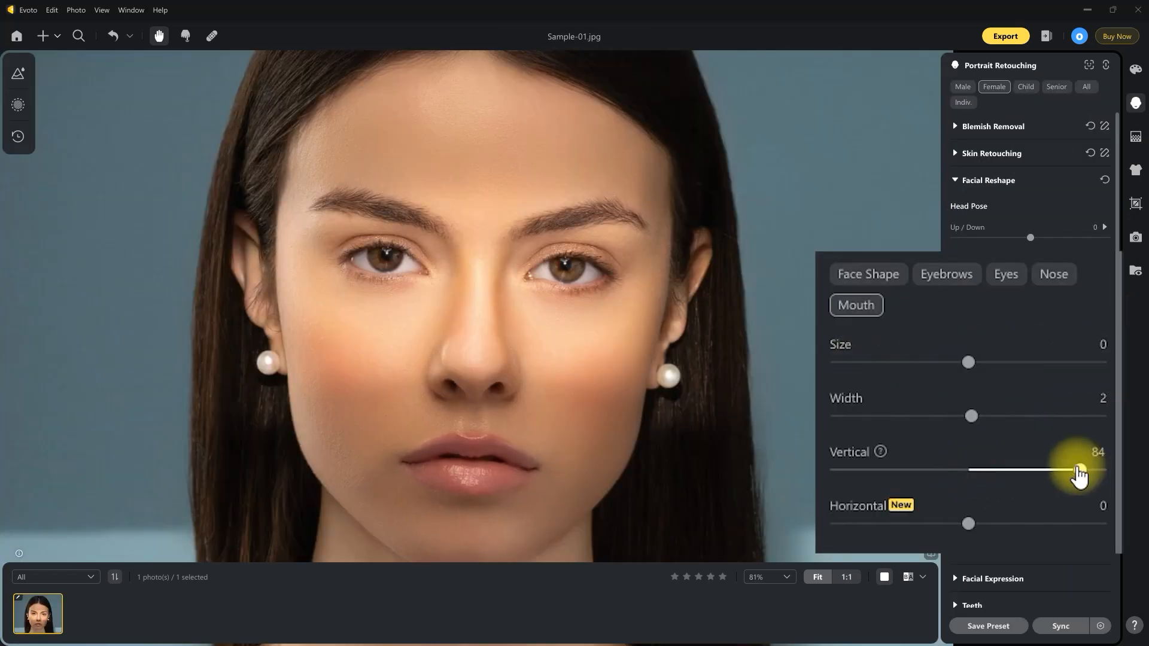
Step: Set Mouth Vertical to 84 and slim Leg Width, Thigh and Calf to 100
left_click(1053, 273)
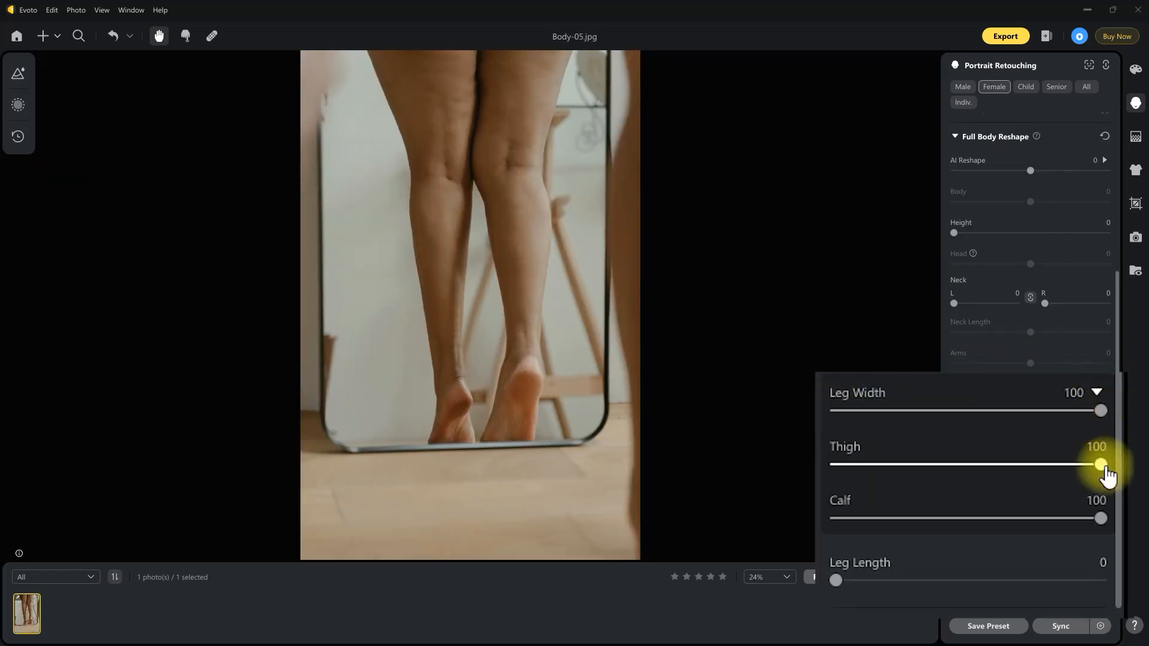
left_click_drag(1099, 519, 887, 519)
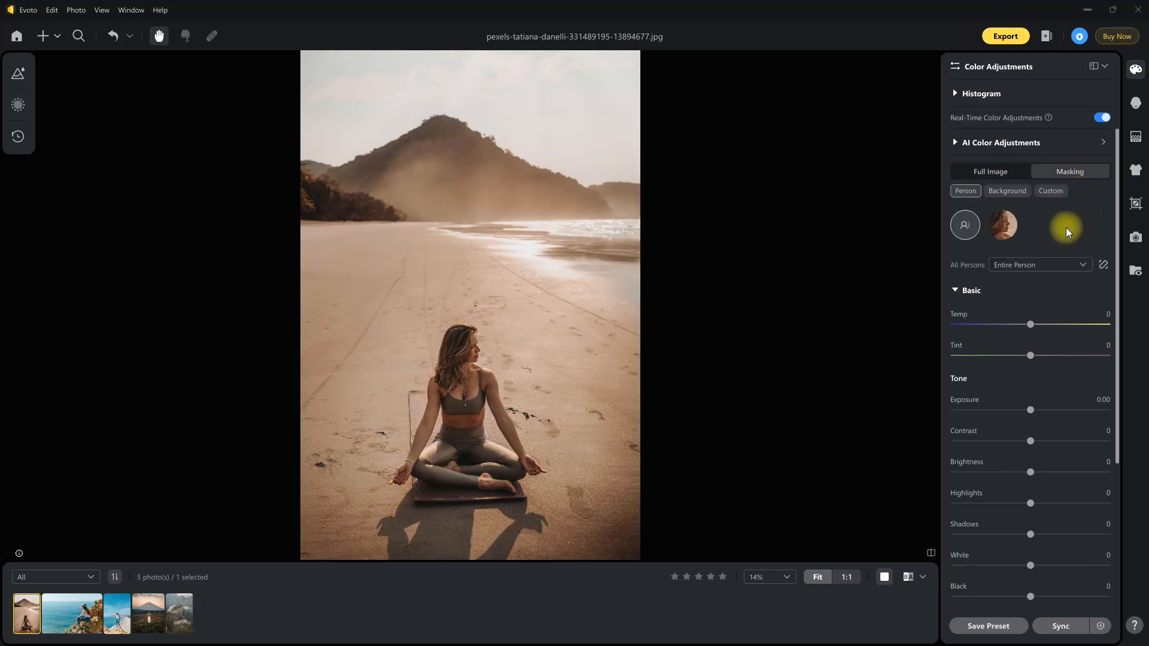
Step: Mask the colour adjustments to Background regions: Beach, then Water Surface
left_click(1006, 191)
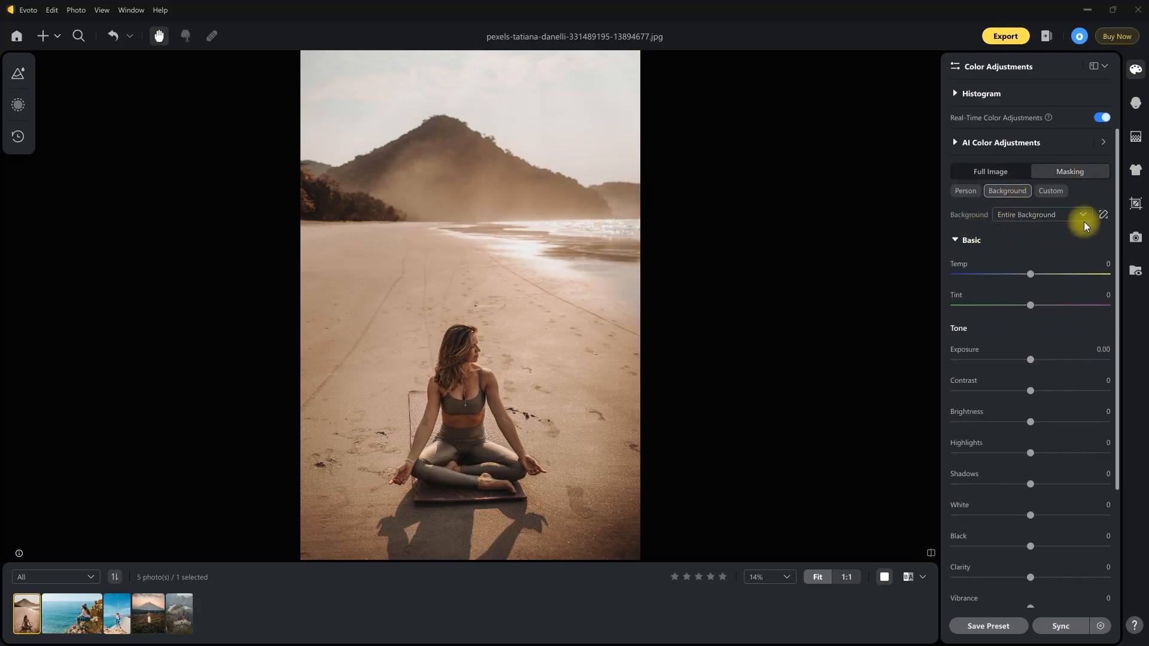
left_click(1081, 214)
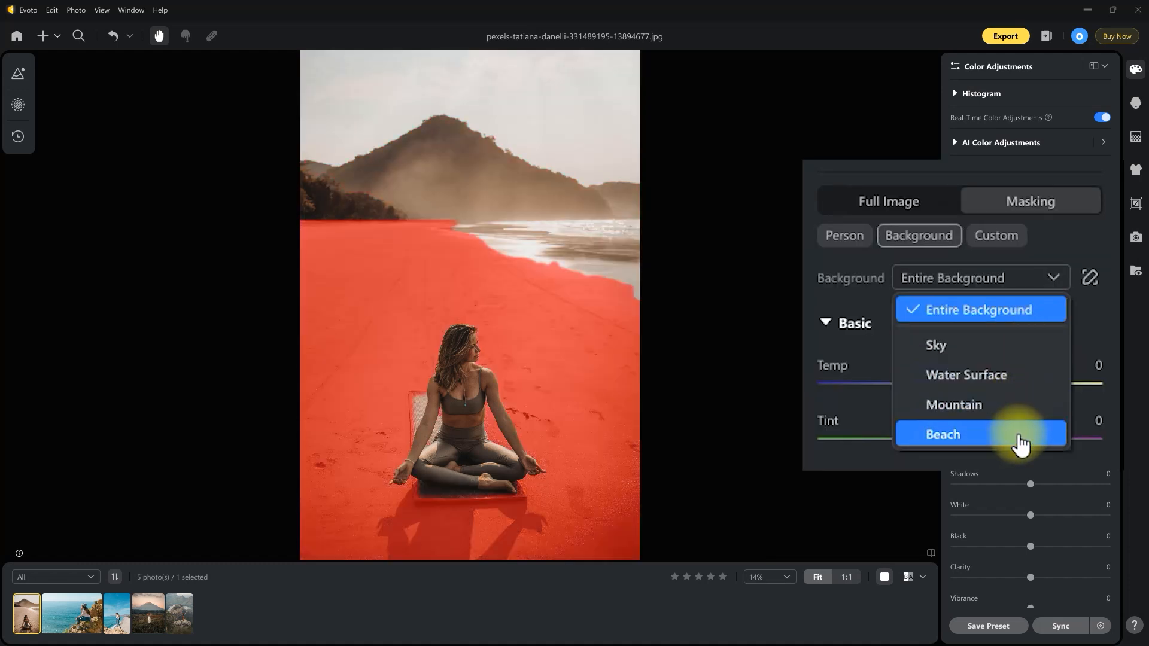
left_click(966, 375)
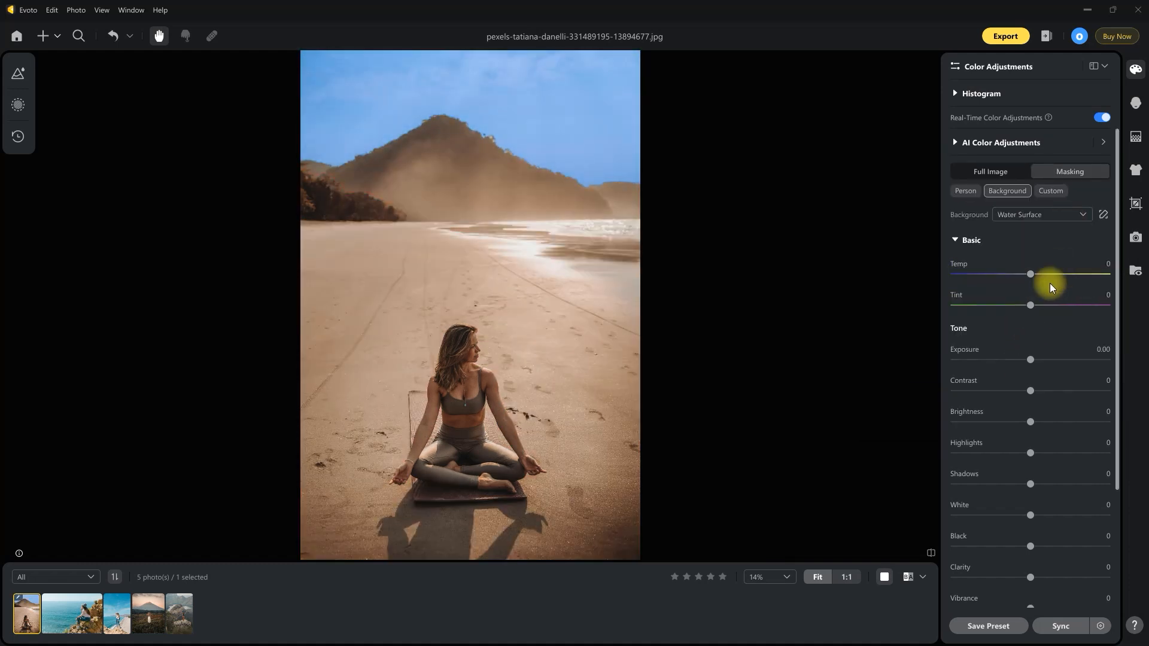
left_click(84, 613)
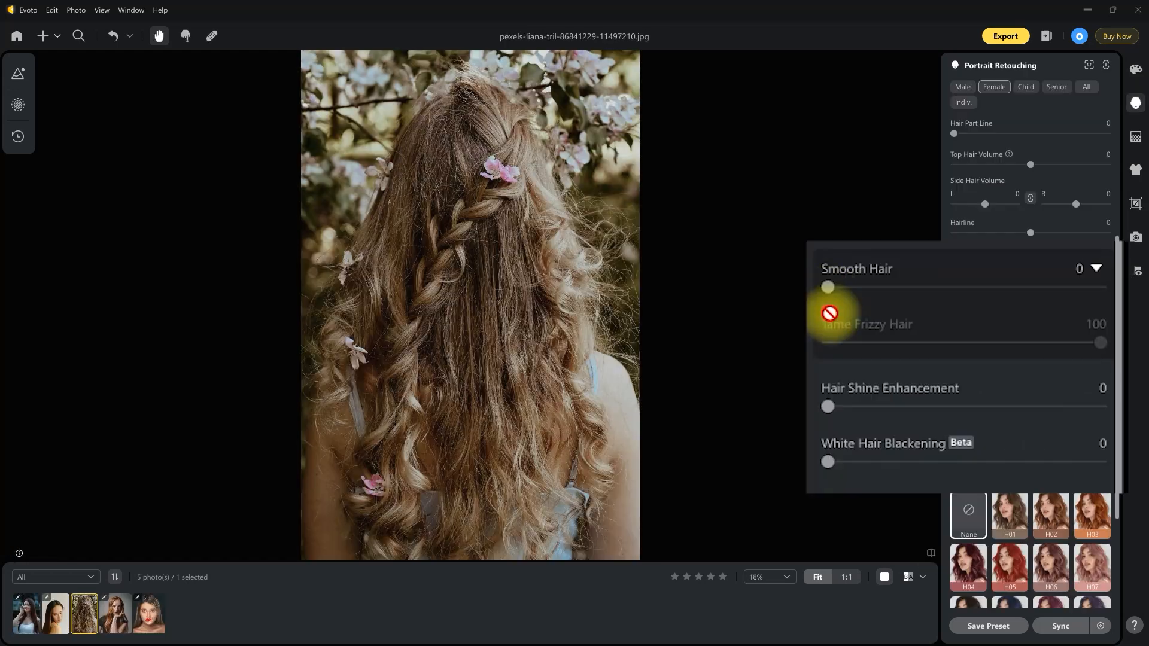
Step: Set Smooth Hair to 100 and Hair Shine to 70, then apply the Blue06 backdrop swatch
left_click_drag(829, 287, 1100, 287)
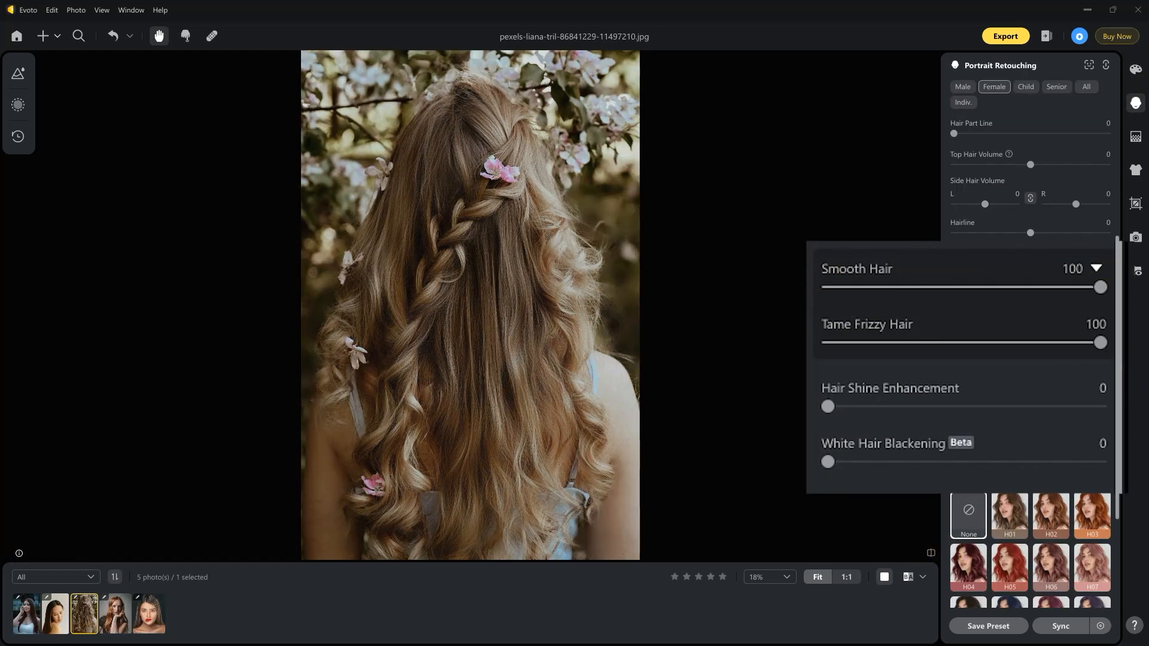
left_click_drag(827, 407, 1019, 407)
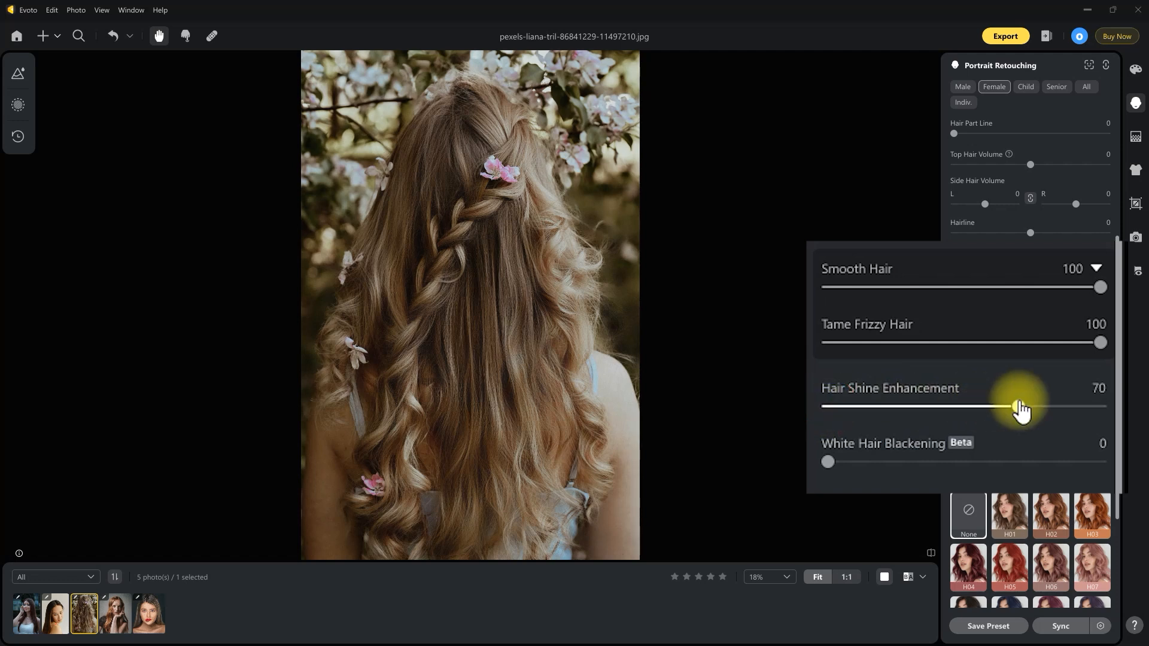
left_click_drag(1015, 406, 1063, 406)
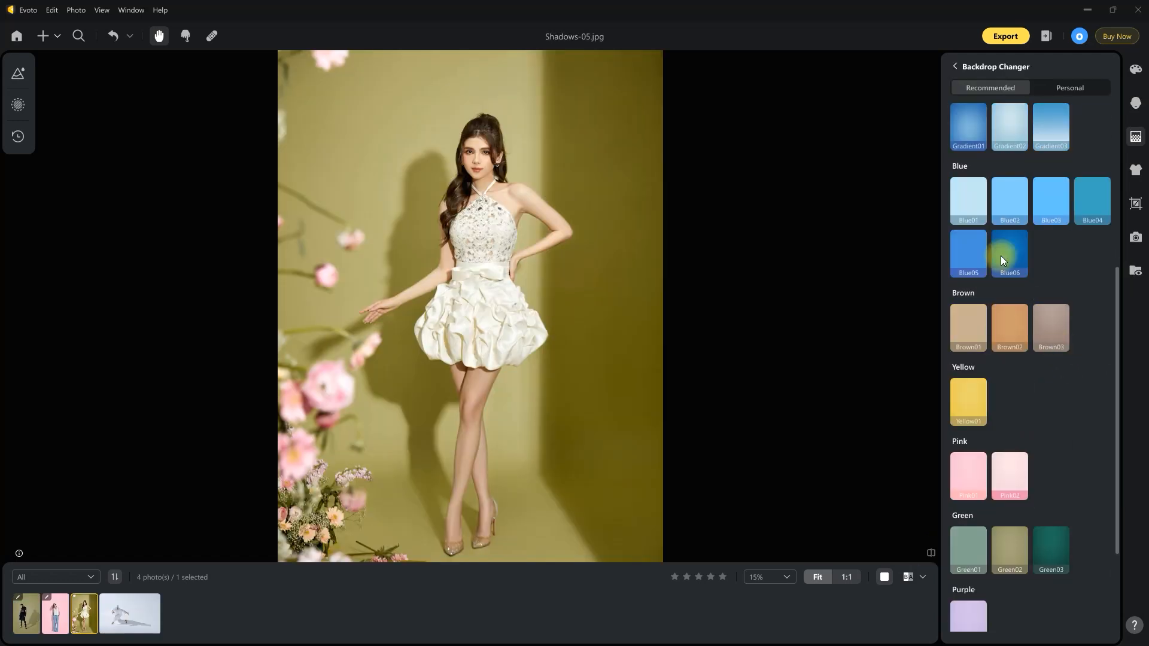
left_click(1009, 254)
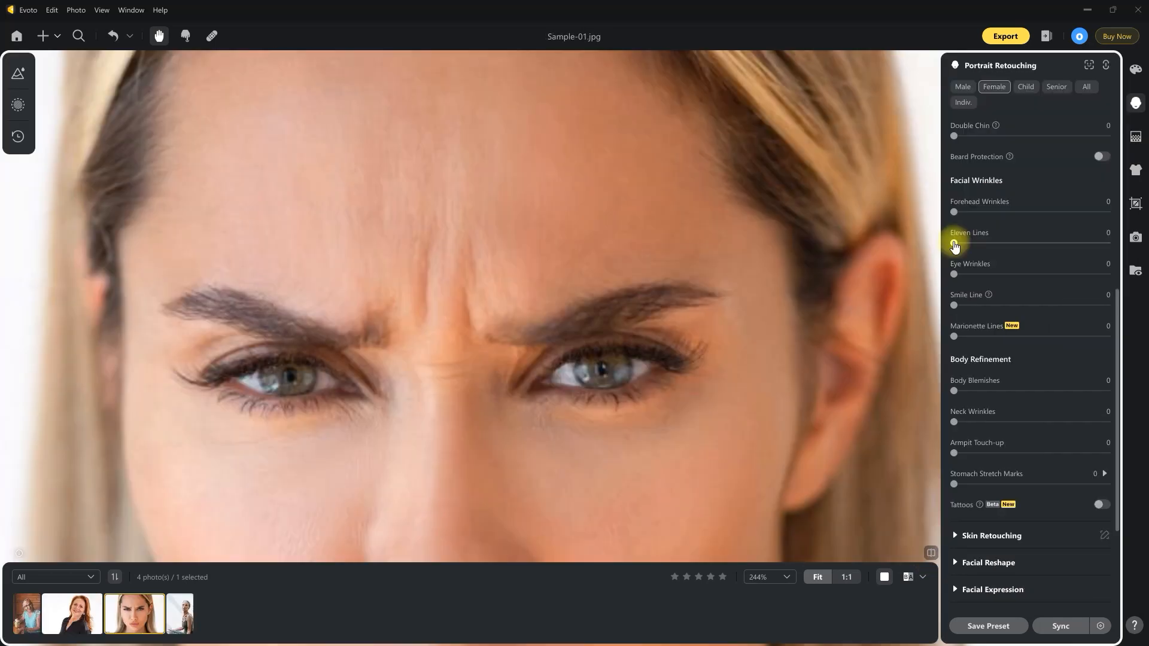
Step: Set the Eleven Lines wrinkle slider to 100 to erase the frown lines
left_click_drag(955, 243, 1109, 243)
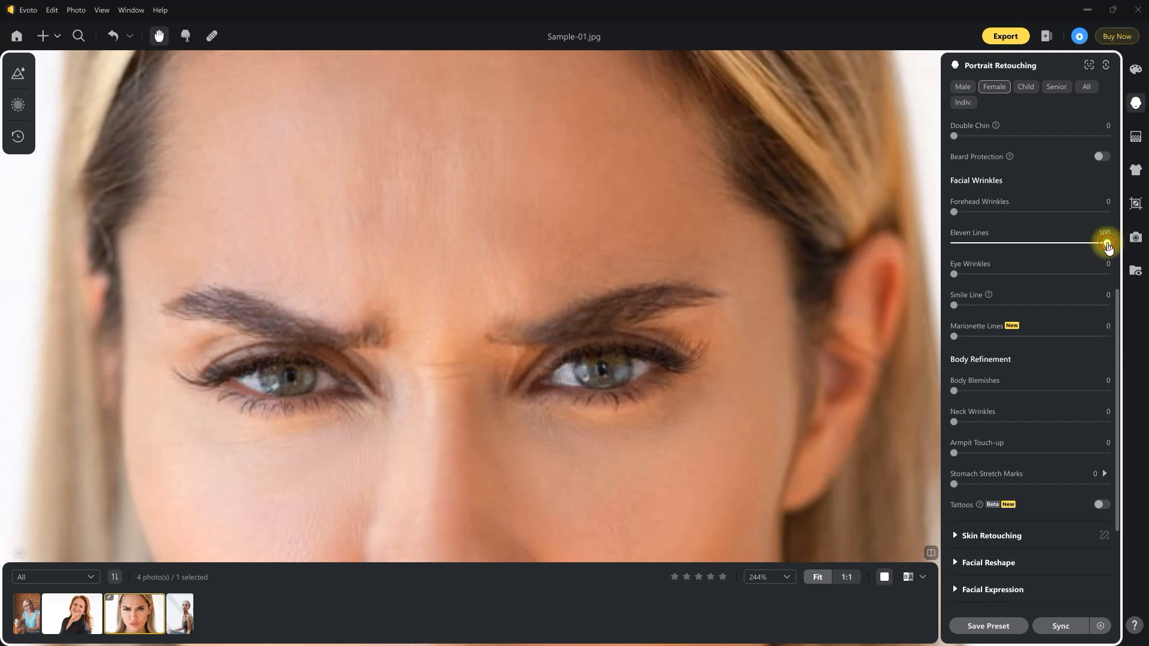
left_click_drag(1107, 243, 1062, 243)
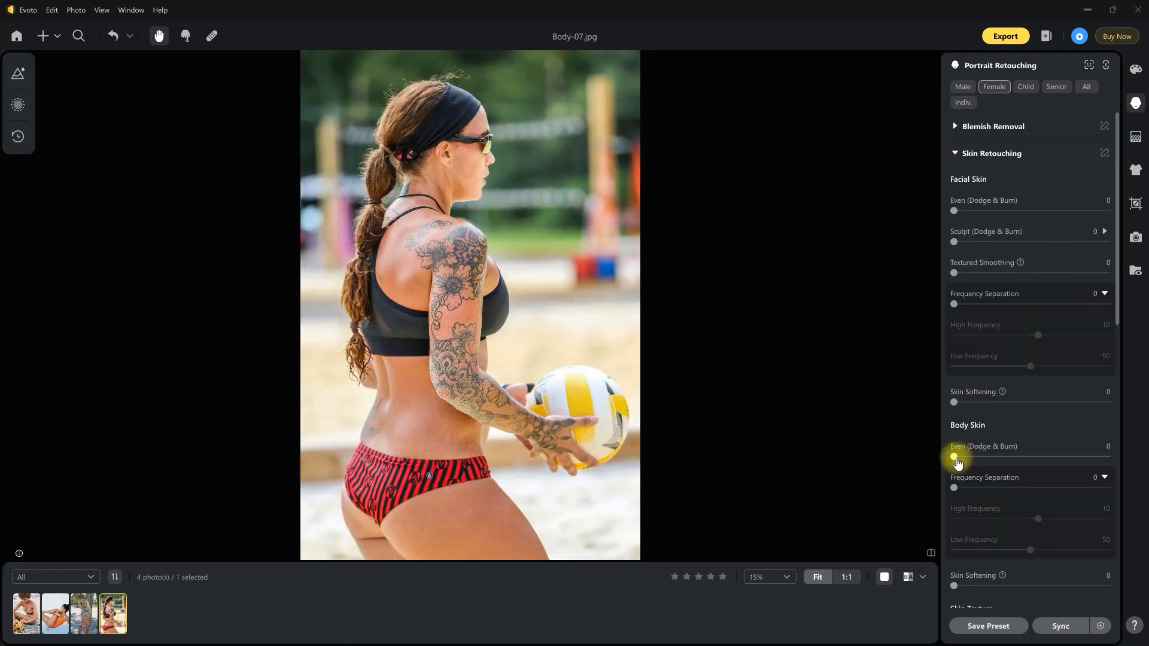
Step: Raise the Body Skin Even (Dodge & Burn) slider to smooth the skin tones
left_click_drag(955, 457, 1106, 457)
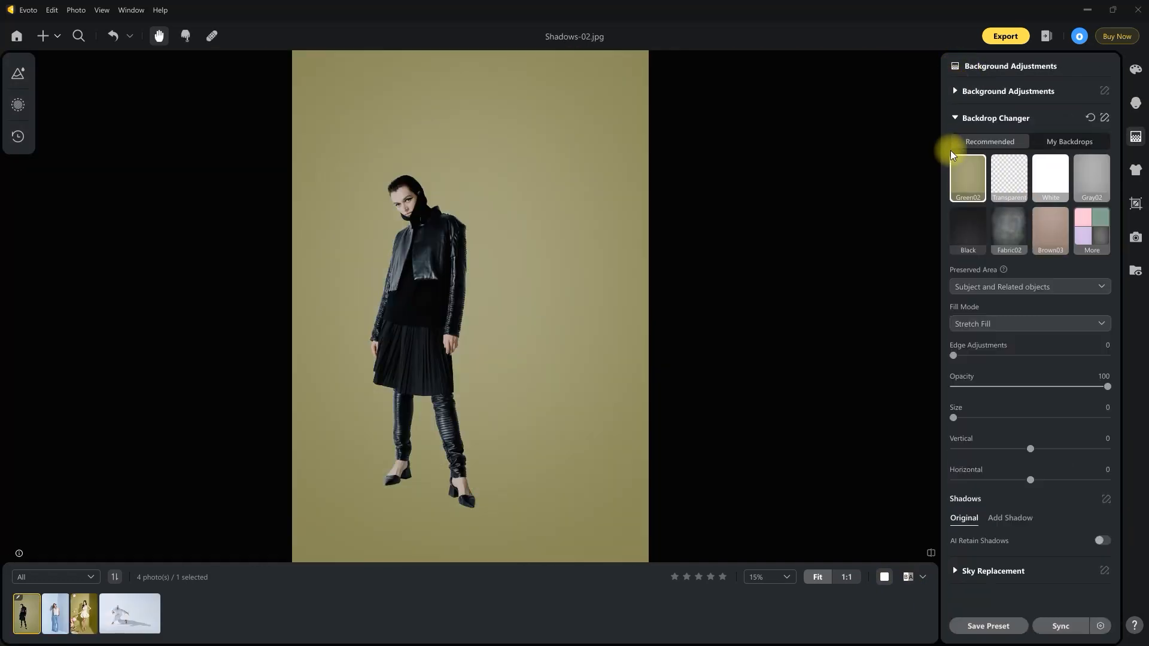
Step: Set the Sky mask Temp to 40 and the Mountain mask Temp to -6
left_click(1099, 541)
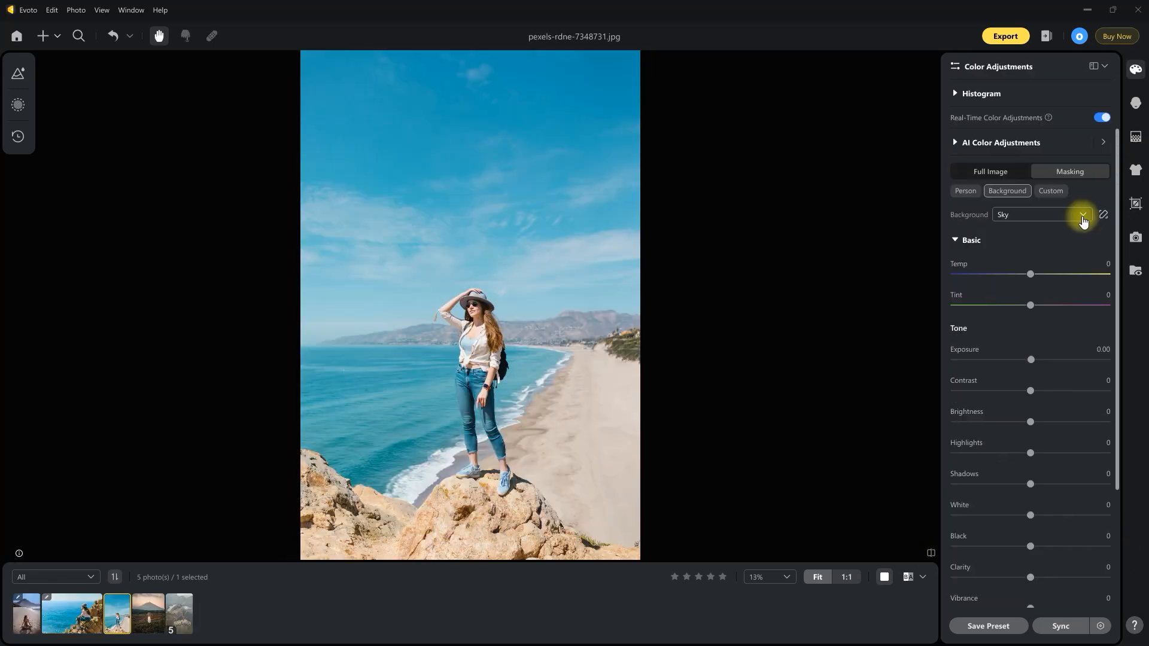
left_click_drag(1031, 273, 1060, 273)
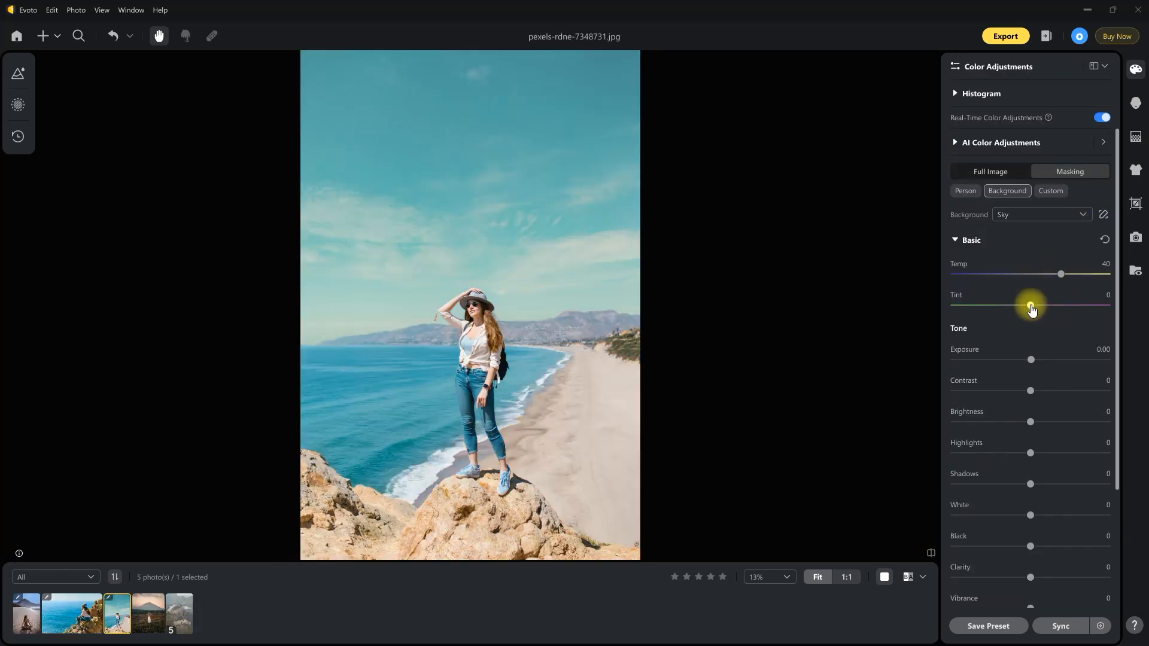
left_click_drag(1060, 273, 1025, 273)
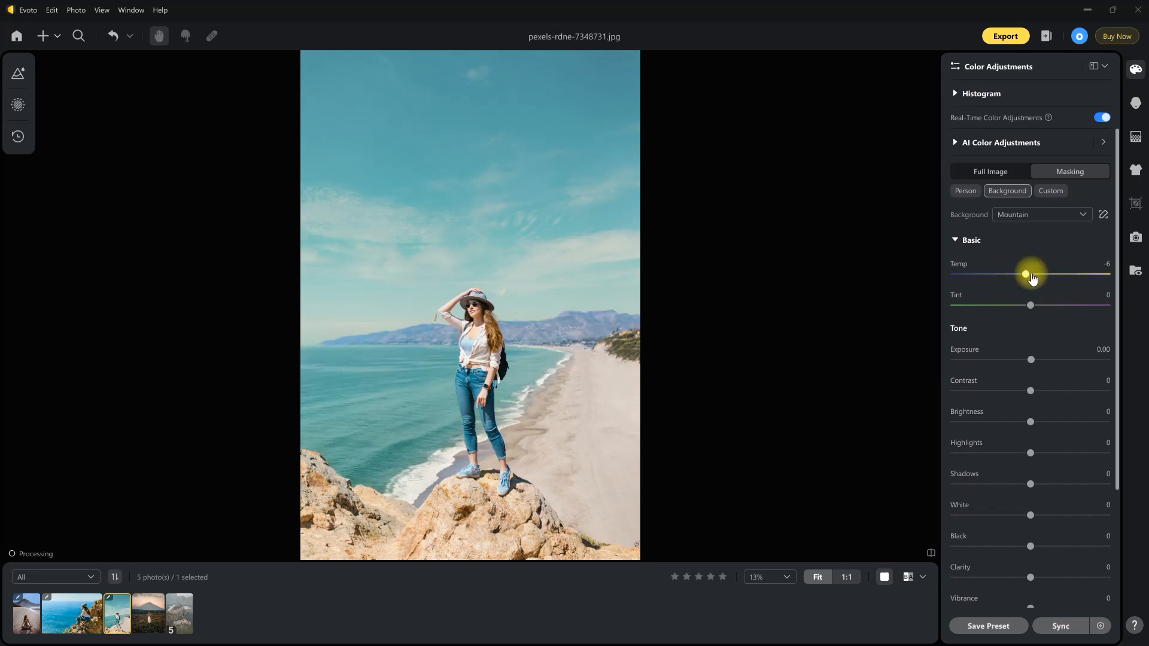
left_click_drag(1026, 273, 1029, 273)
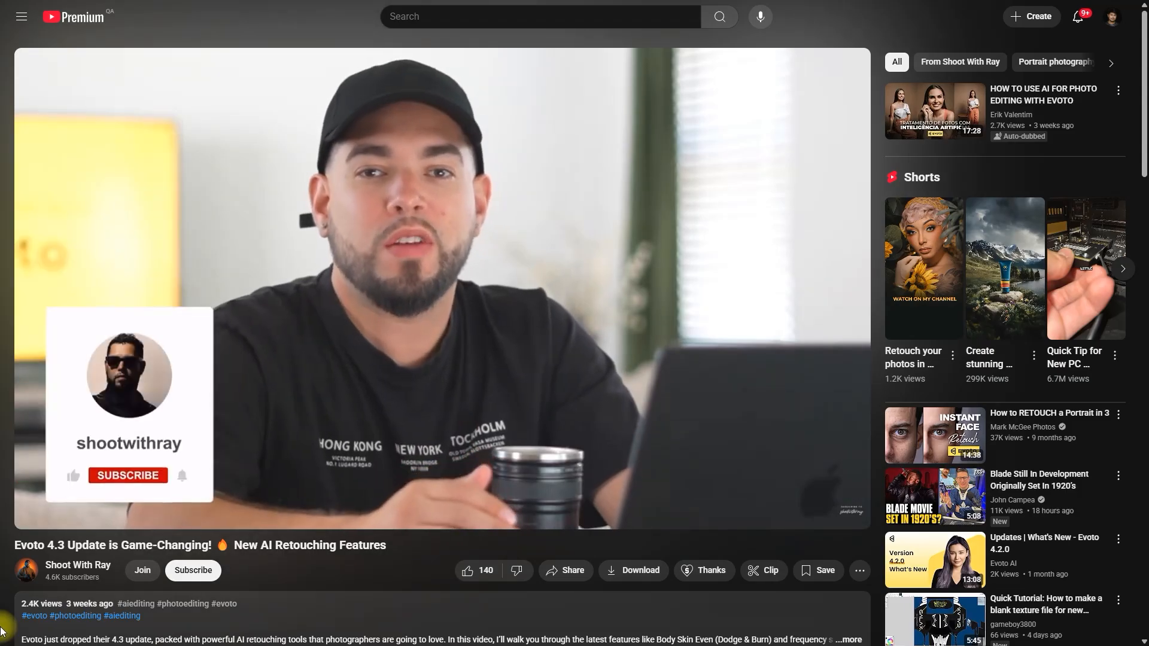
Step: Go to the Evoto AI channel and scroll to its Videos and What's New rows
left_click(127, 475)
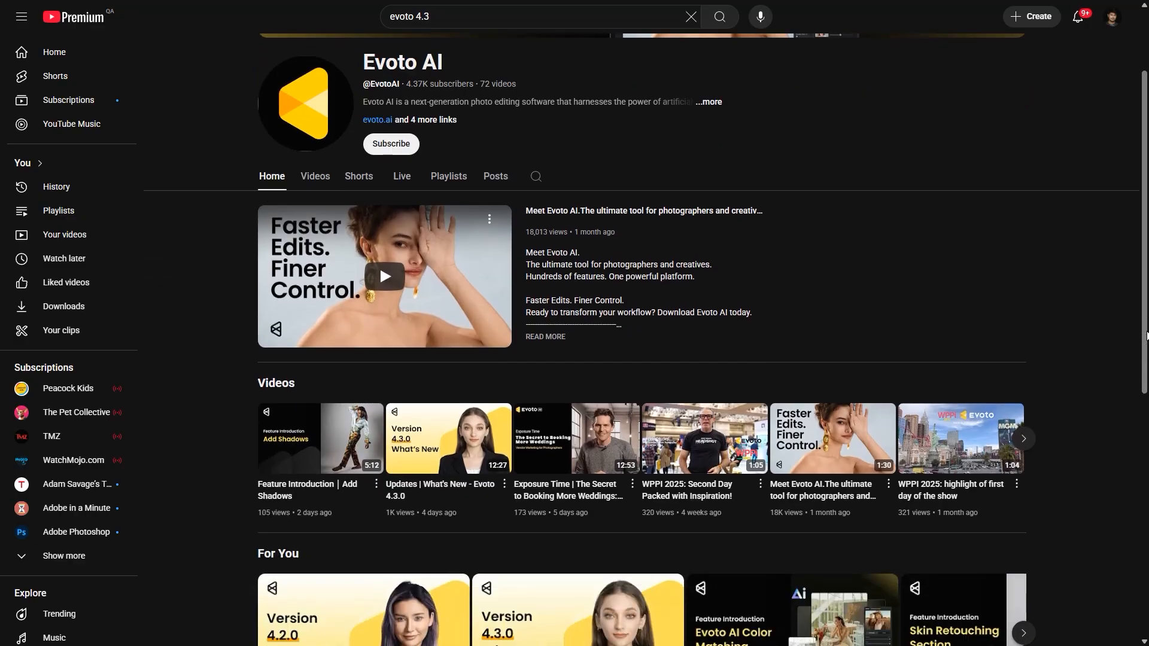
scroll("down", 3)
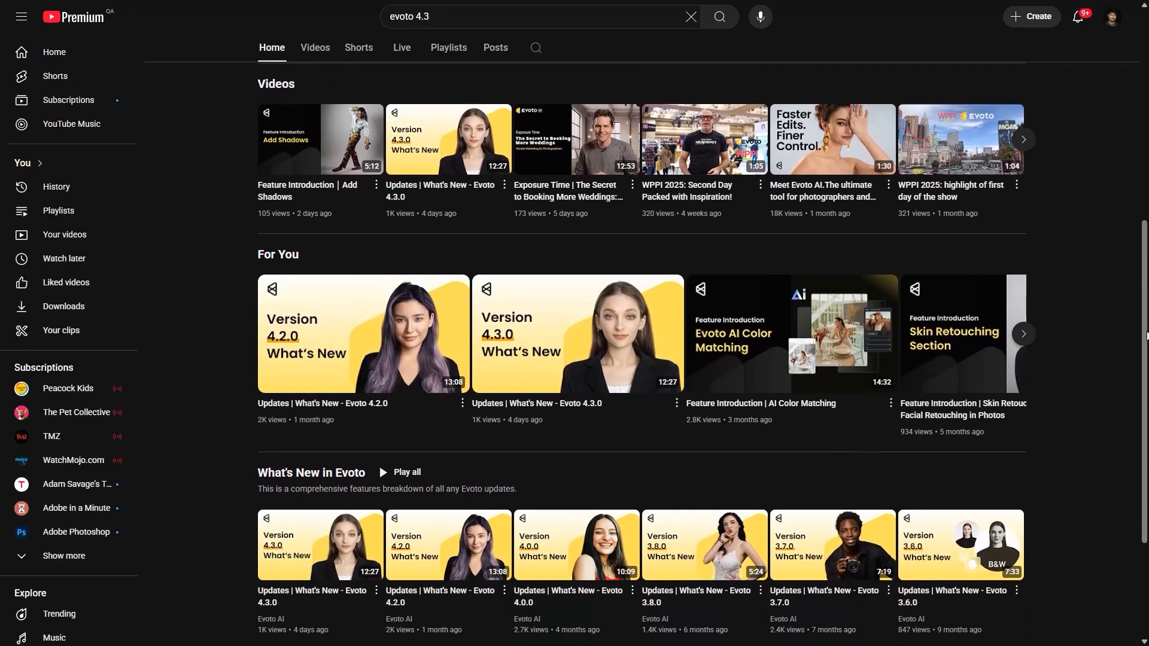
scroll("down", 3)
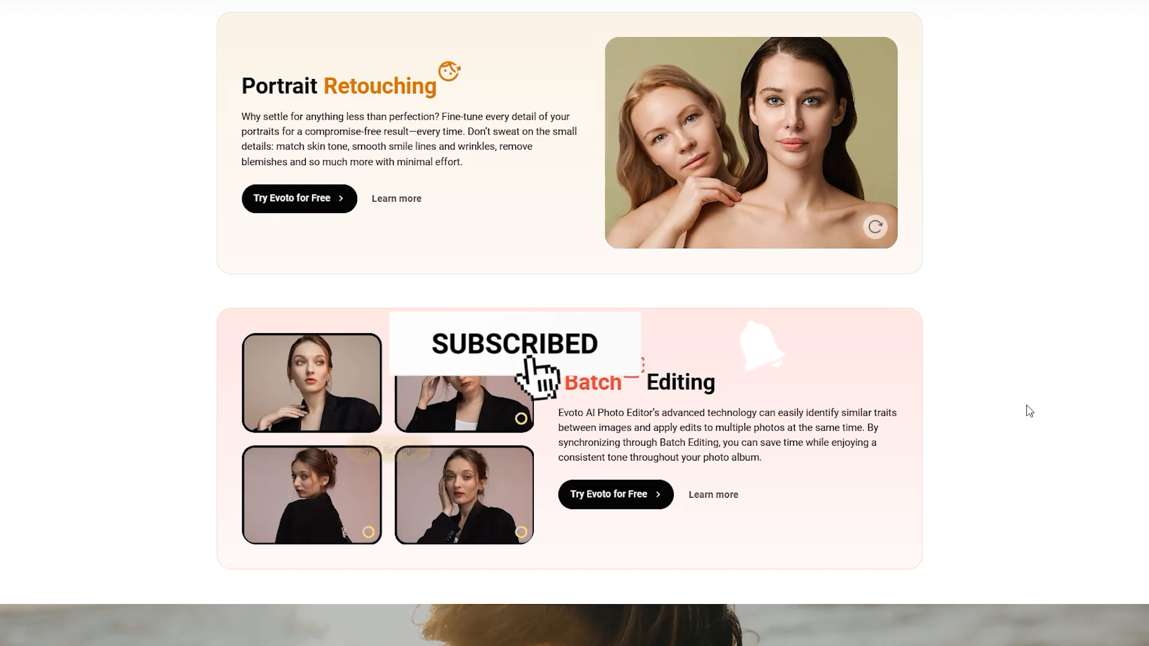
Step: Bring the Portrait Retouching and Batch Editing feature cards into view
left_click(759, 347)
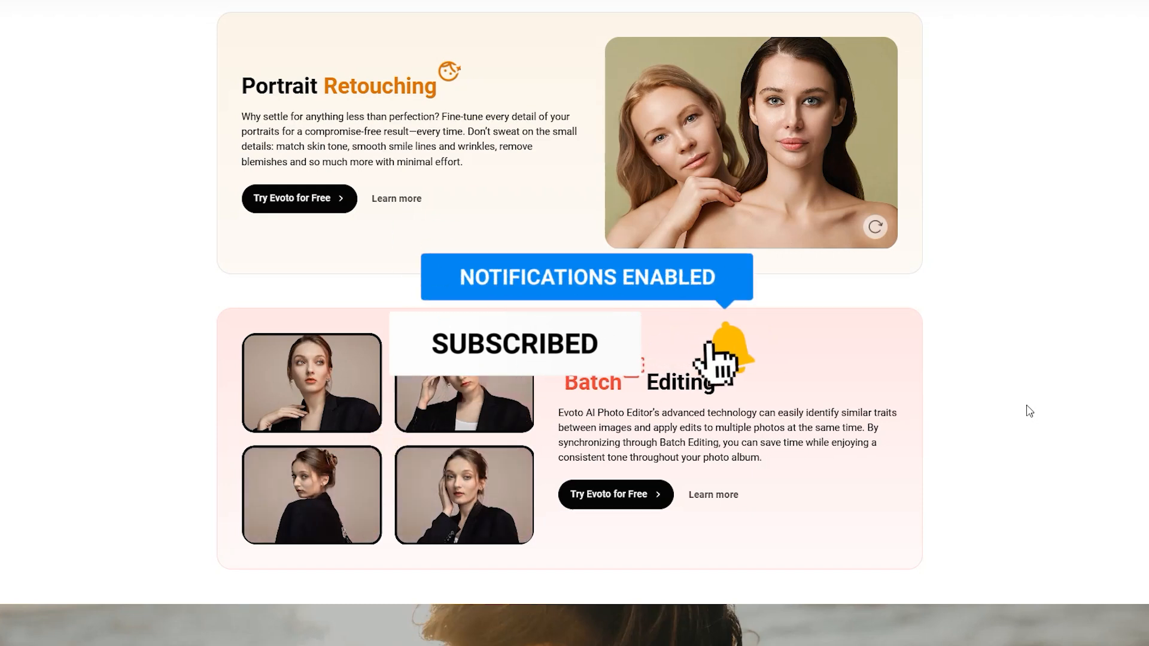